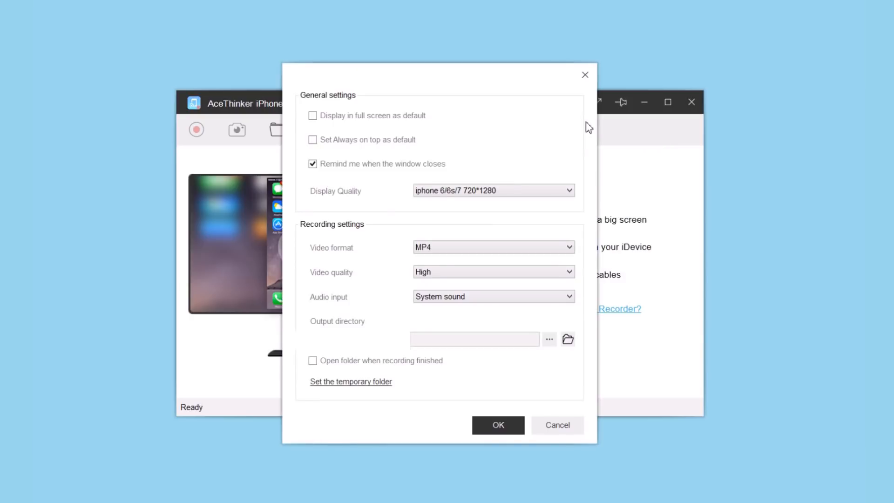
pyautogui.moveTo(580, 135)
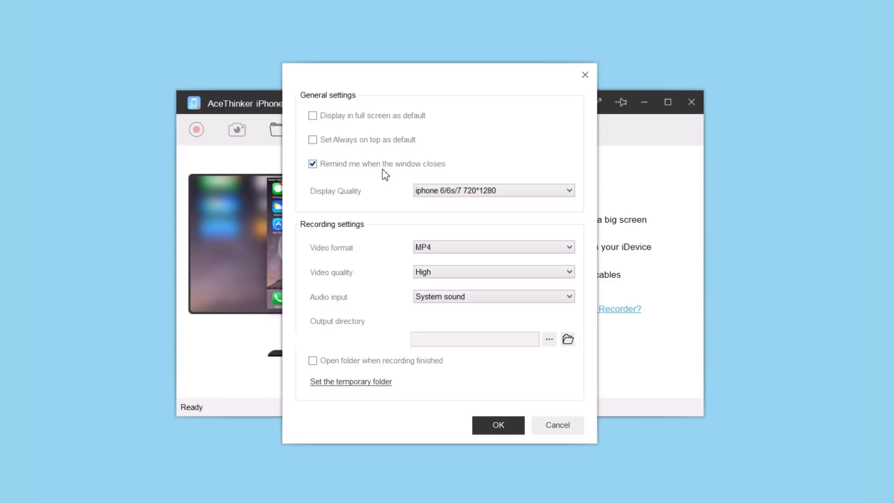
# Keep 720*1280 display quality, MP4 format, High video quality and System sound, then confirm the settings
pyautogui.click(492, 190)
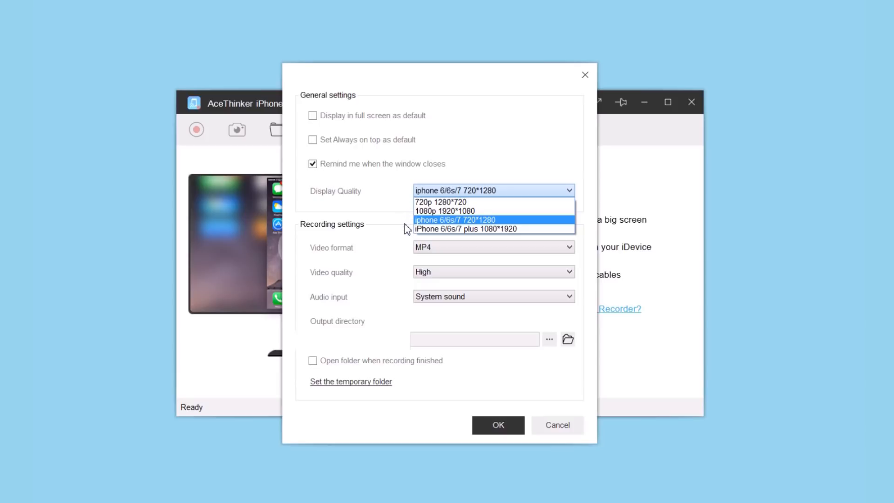
pyautogui.click(455, 220)
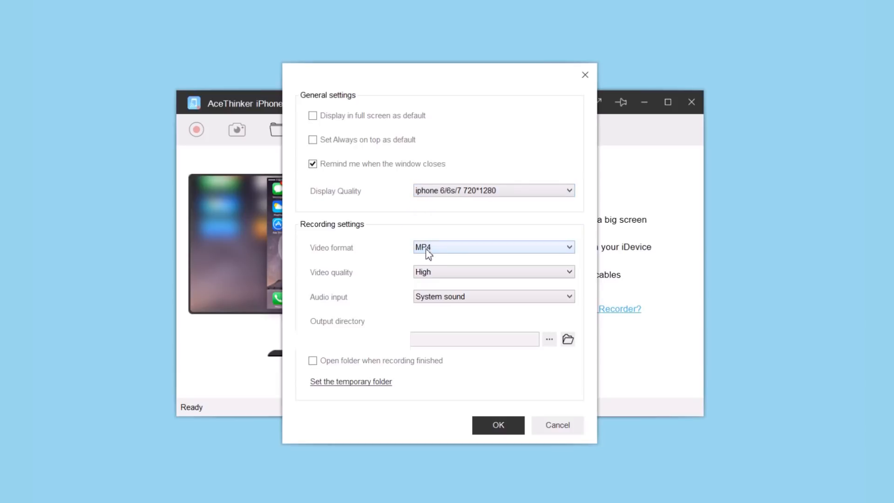
pyautogui.click(494, 247)
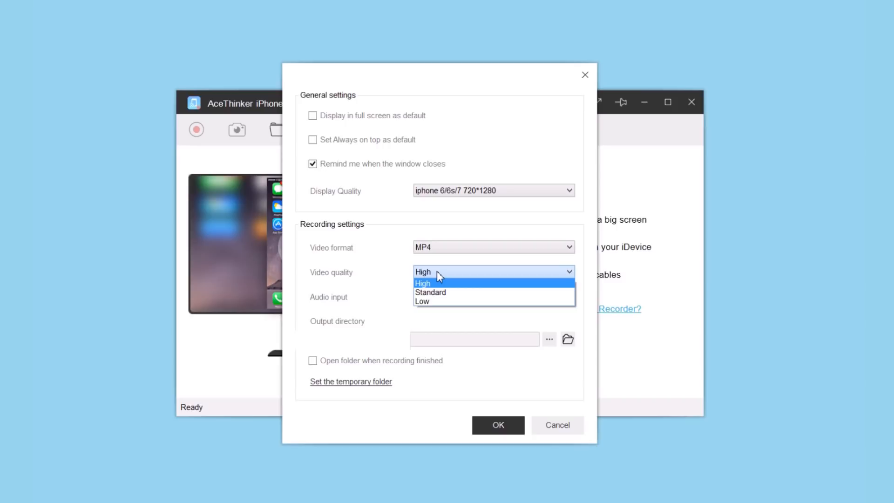
pyautogui.click(423, 284)
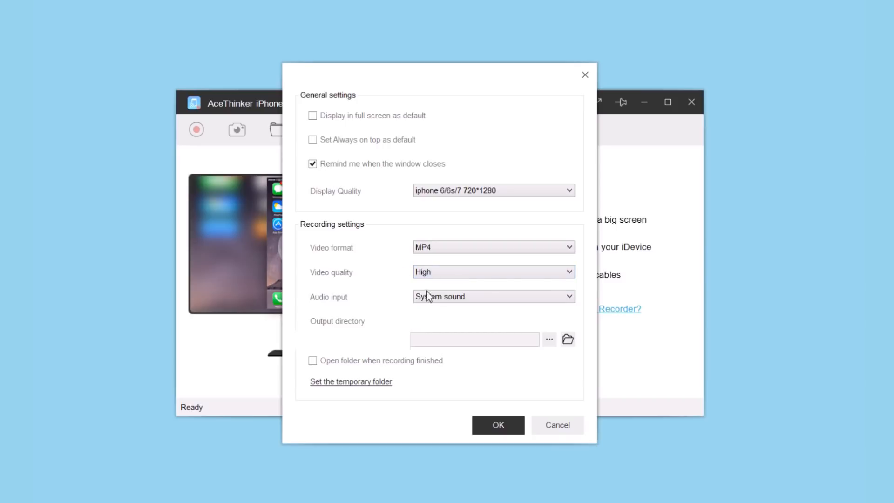
pyautogui.click(492, 296)
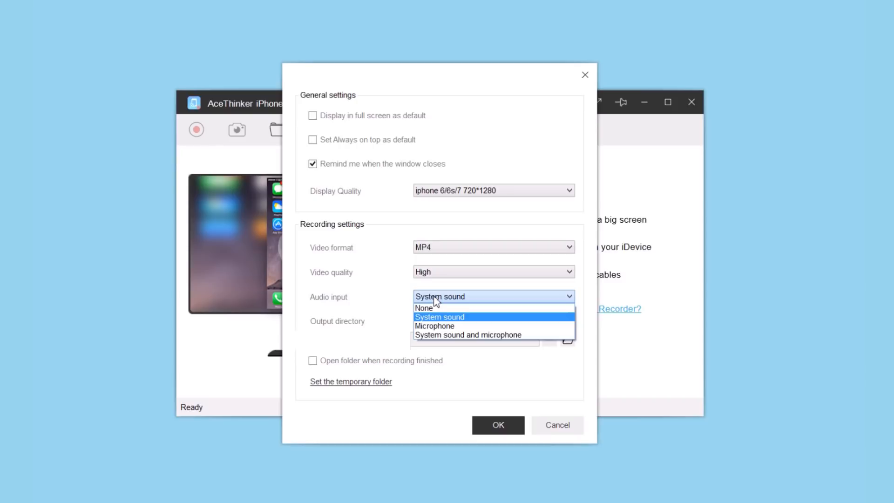
pyautogui.click(439, 317)
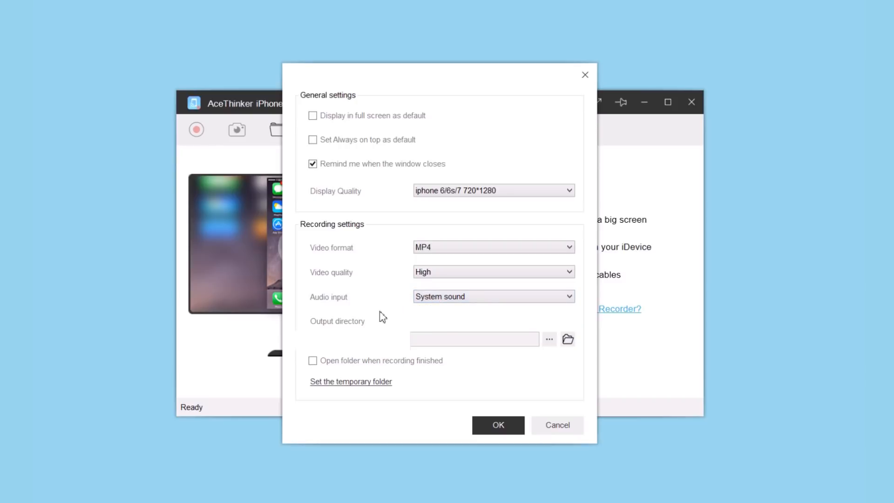
pyautogui.moveTo(369, 323)
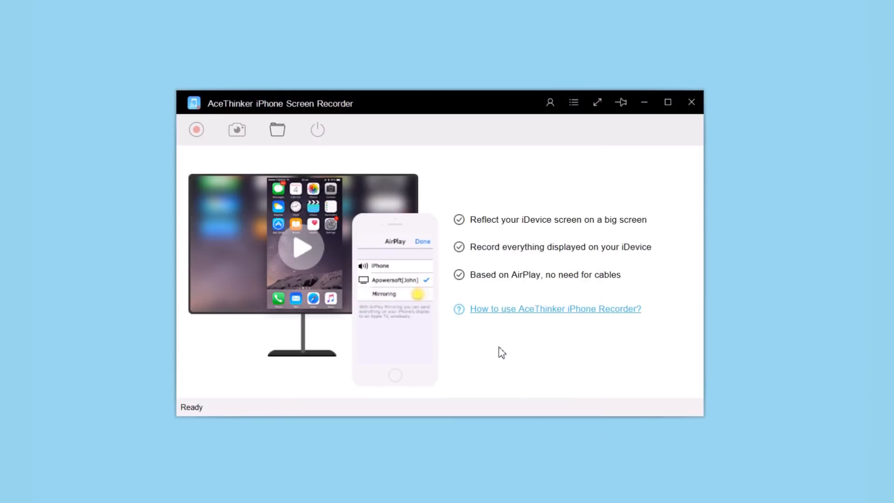
pyautogui.click(421, 293)
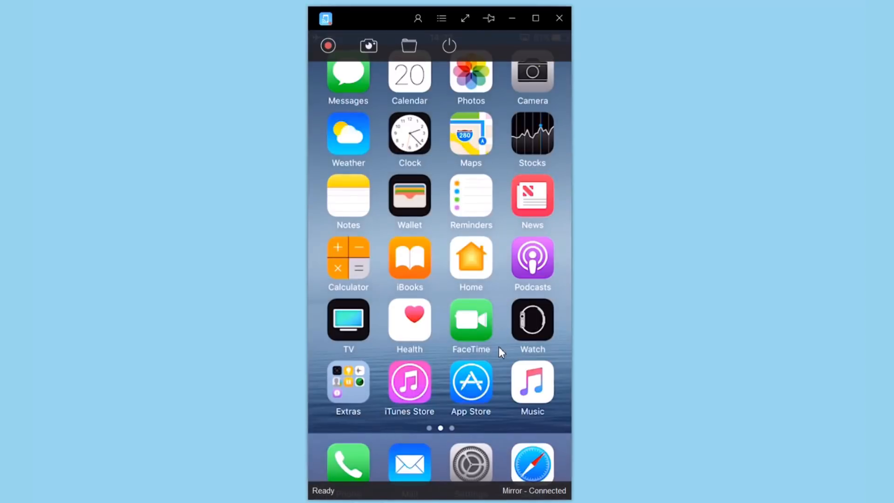
pyautogui.moveTo(359, 111)
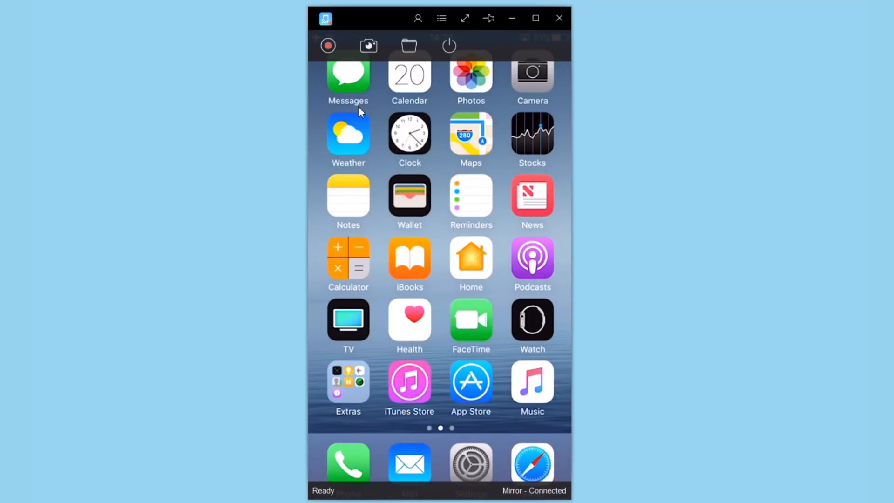
pyautogui.moveTo(328, 45)
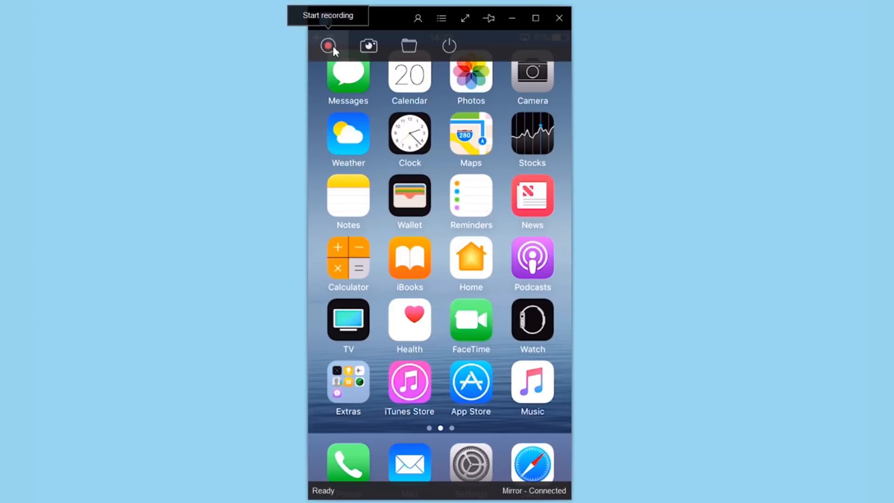
# Start recording the mirrored iPhone screen so the timer runs
pyautogui.click(328, 45)
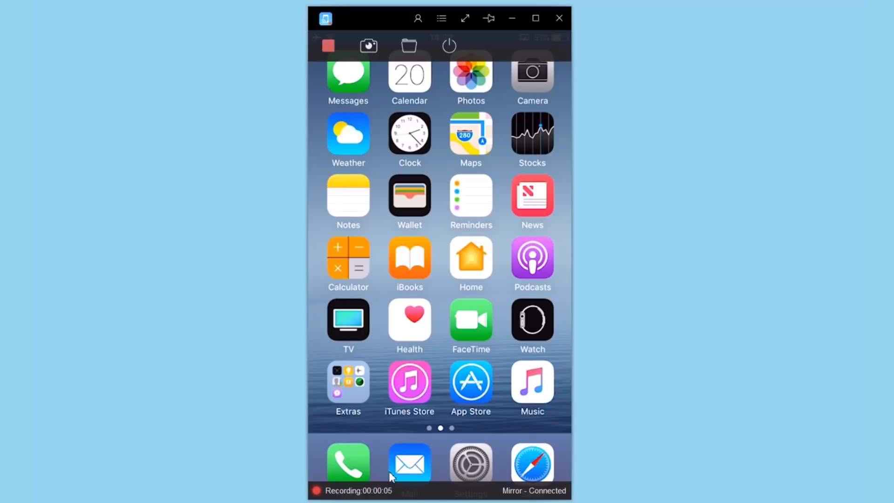
pyautogui.moveTo(408, 435)
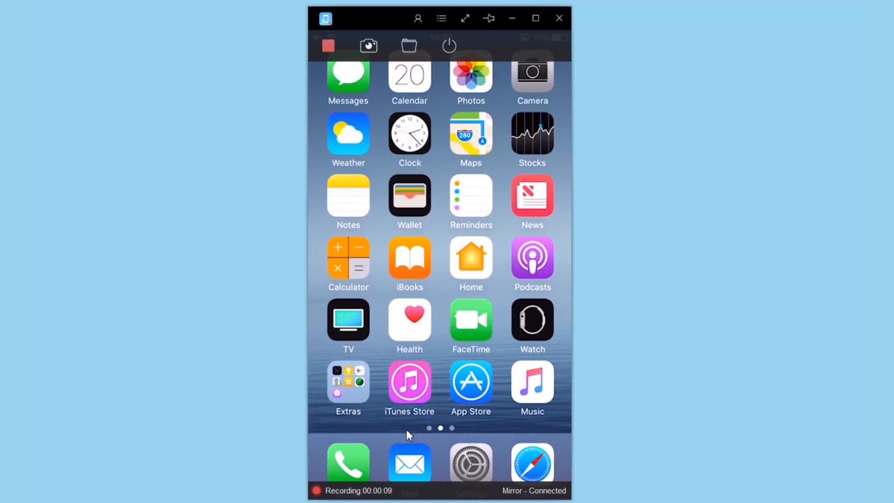
# Stop the recording and select the saved MP4 video file on the desktop
pyautogui.click(328, 44)
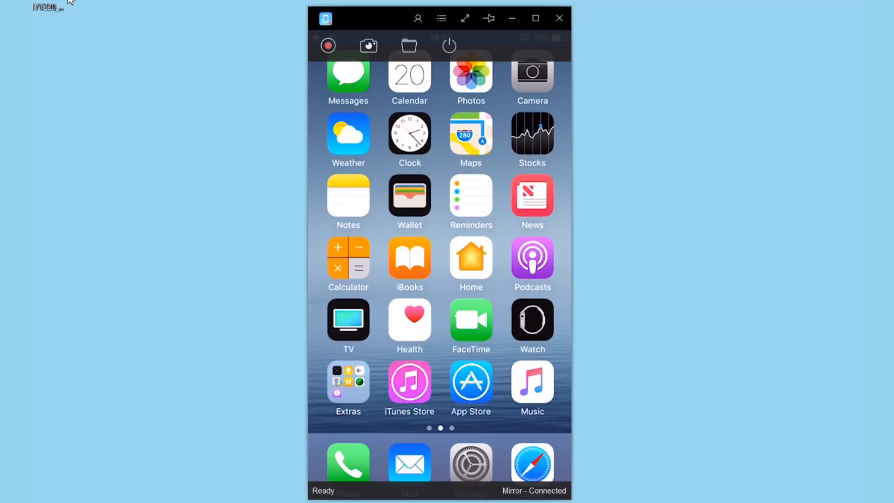
pyautogui.click(327, 46)
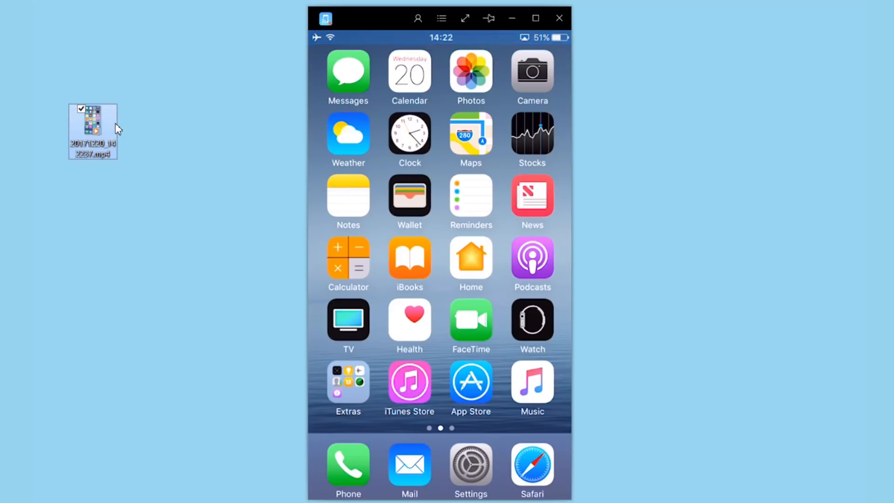
pyautogui.moveTo(94, 134)
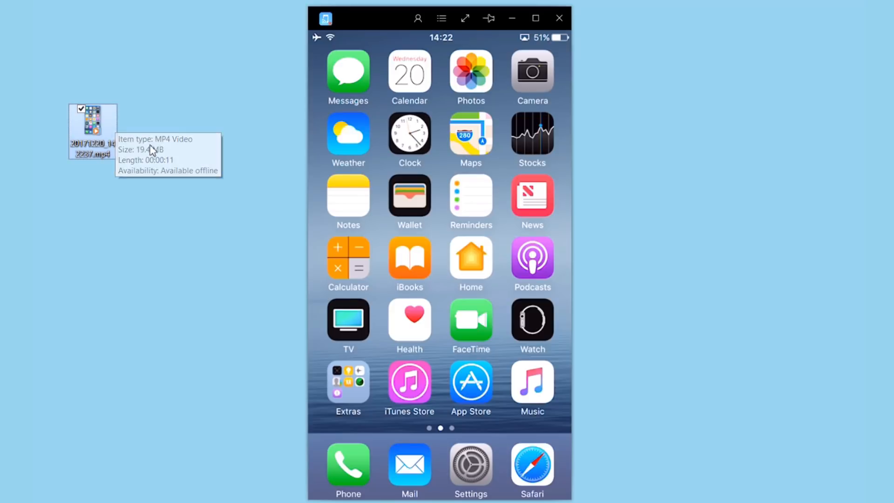